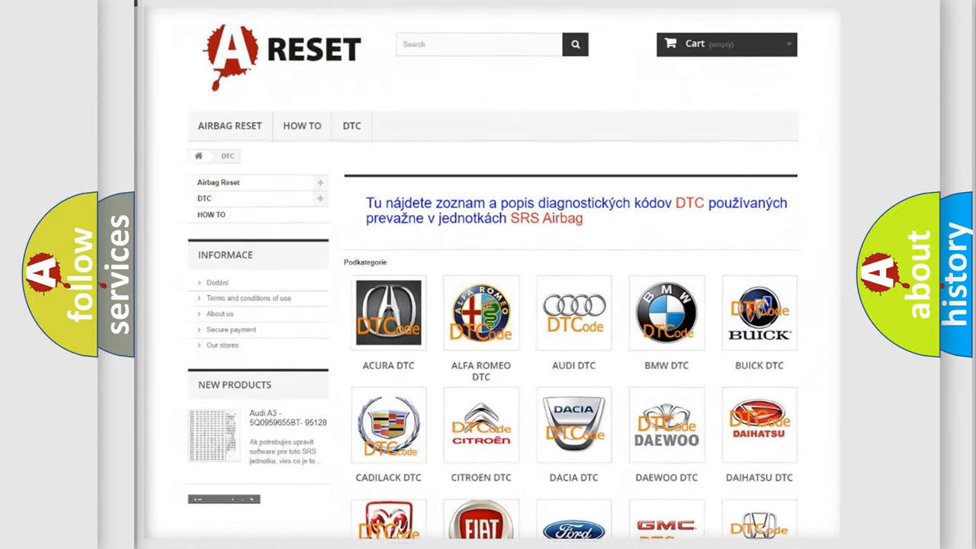
Open the FORD DTC logo from the DTC page and scroll through Ford's trouble code list.
scroll("down", 3)
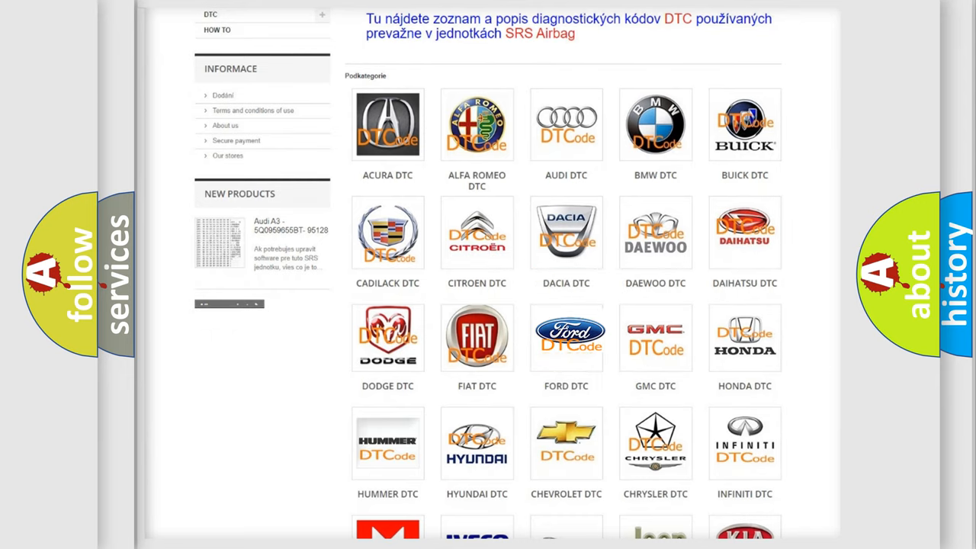
left_click(566, 337)
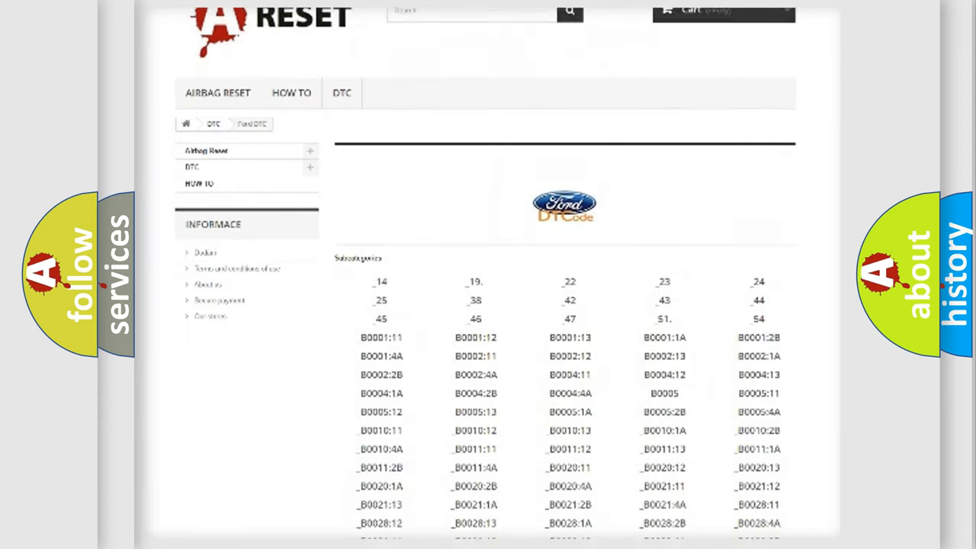
scroll("down", 3)
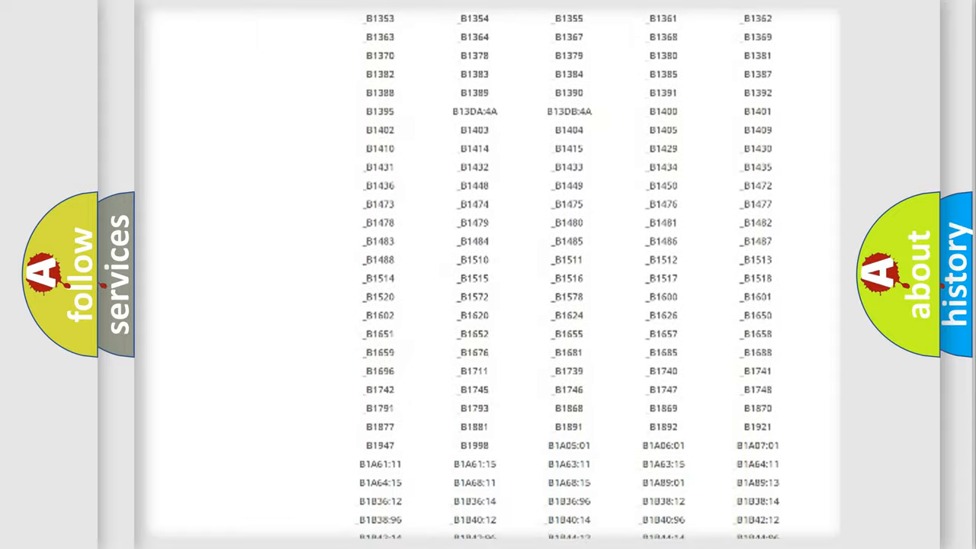